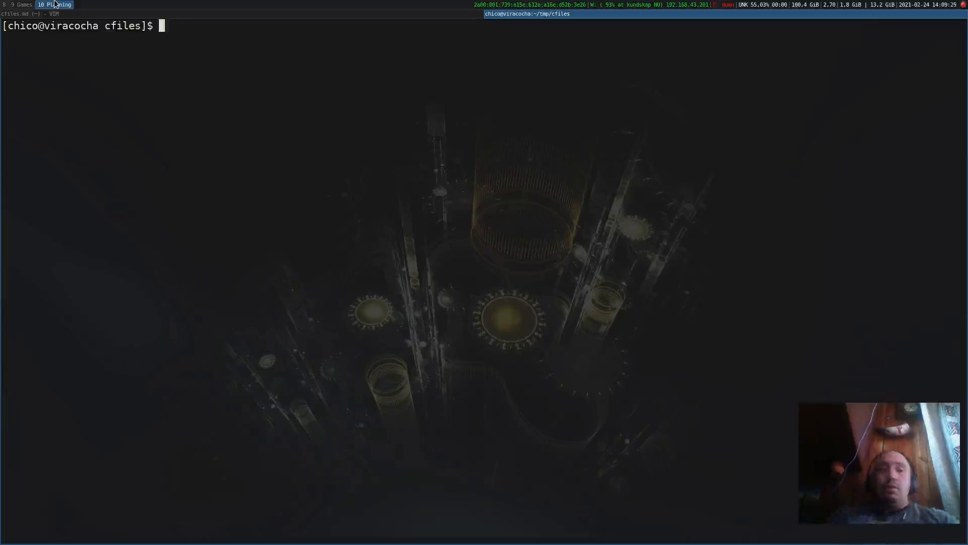
pyautogui.moveTo(138, 65)
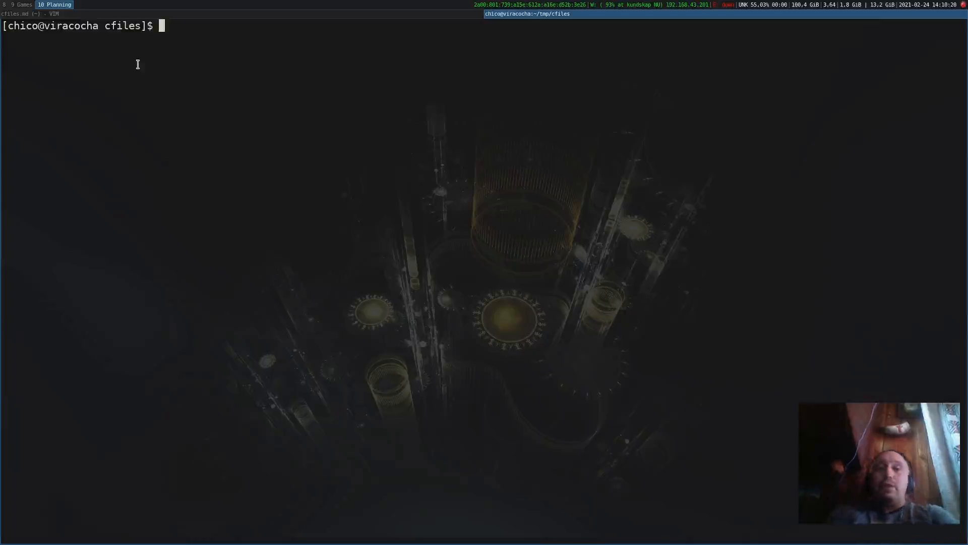
pyautogui.moveTo(218, 80)
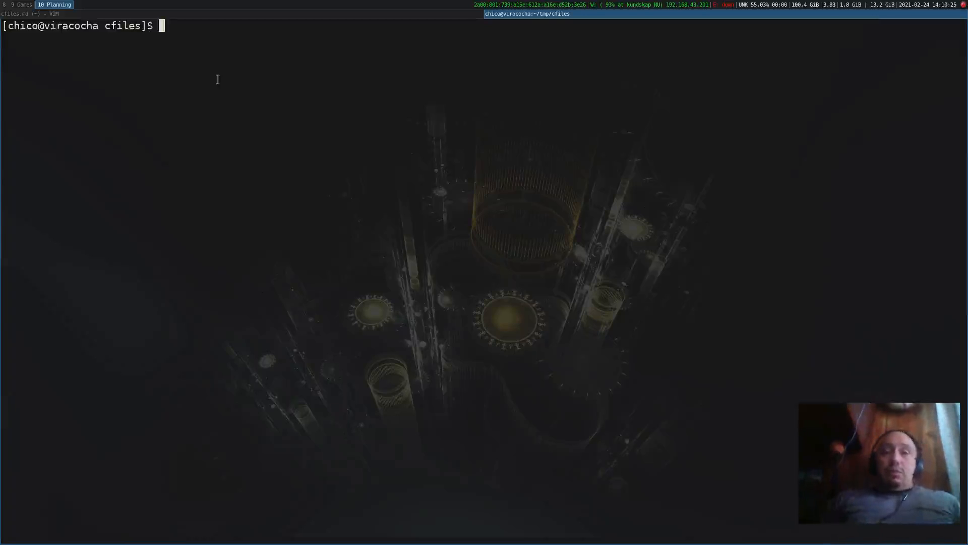
pyautogui.moveTo(281, 102)
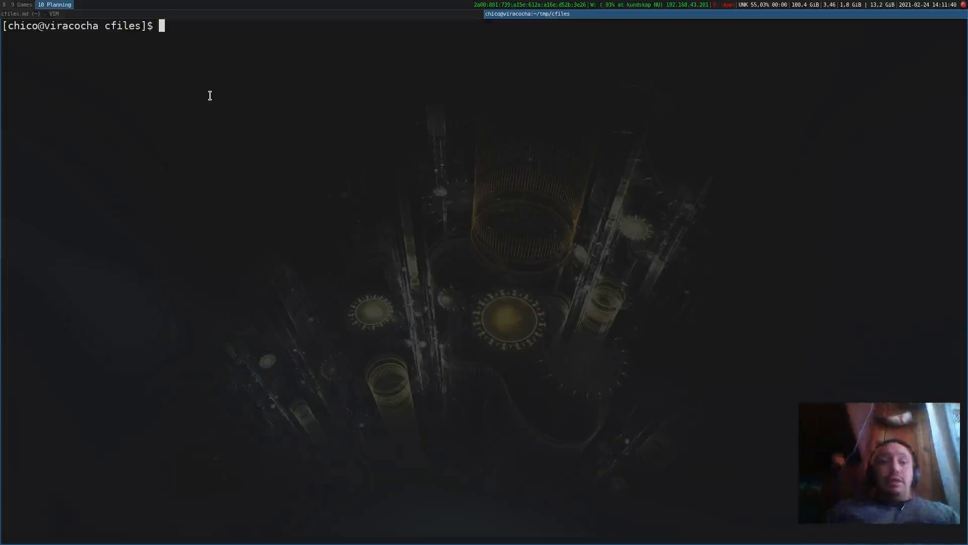
pyautogui.moveTo(285, 95)
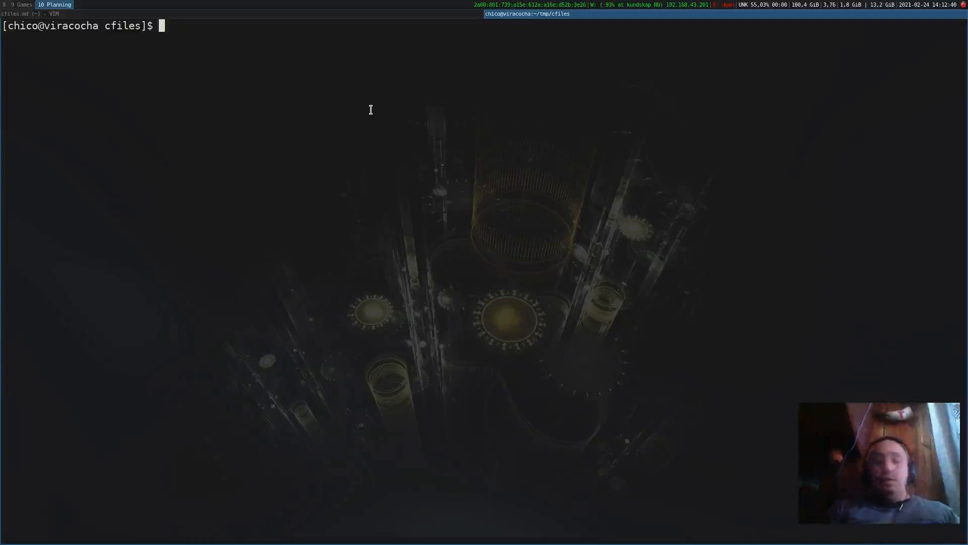
# Install cfiles via yay -S cfiles, choosing a clean build and no PKGBUILD edits
pyautogui.write('yay')
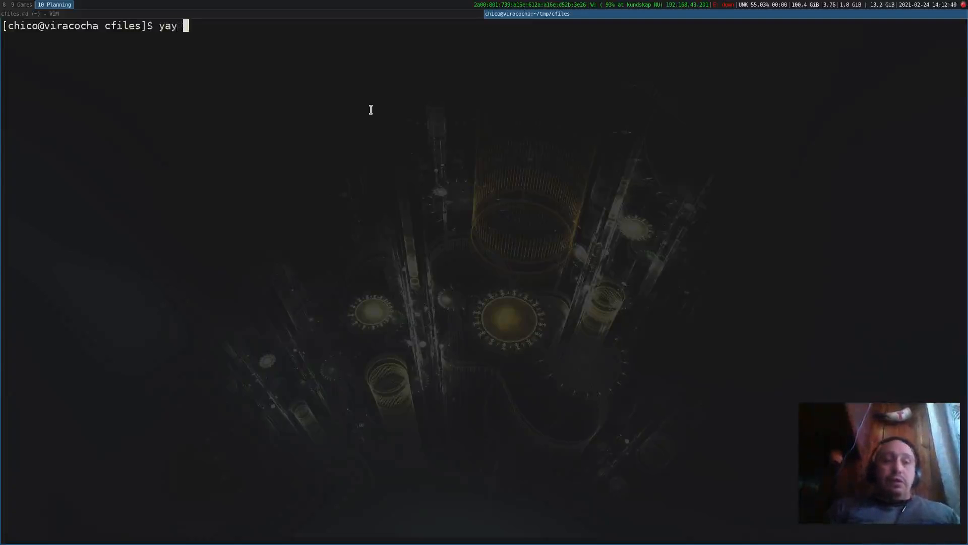
pyautogui.write('-')
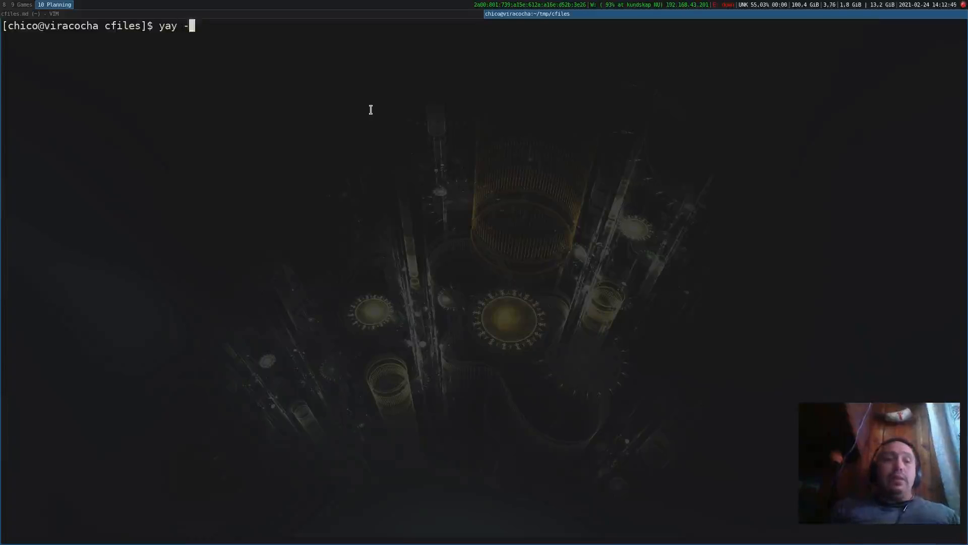
pyautogui.write('S')
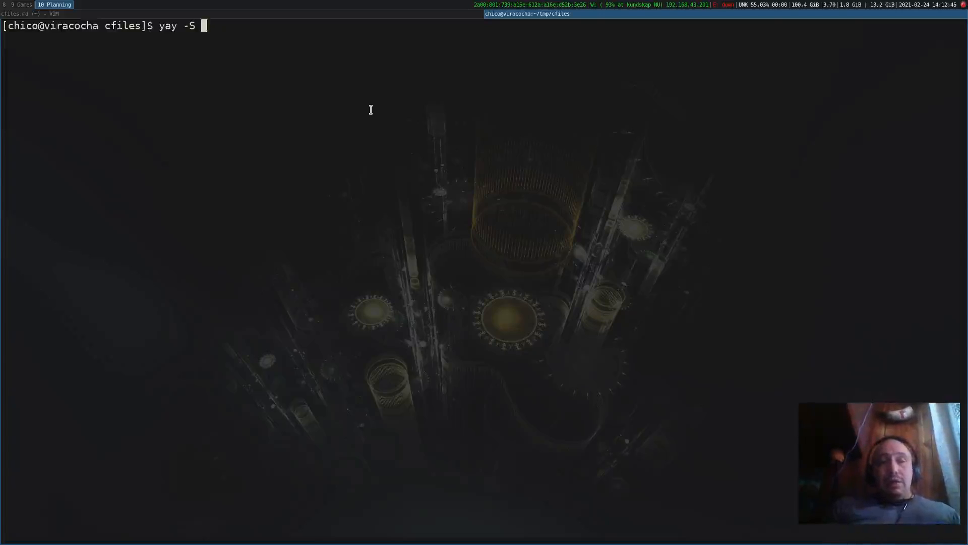
pyautogui.write('cfiles')
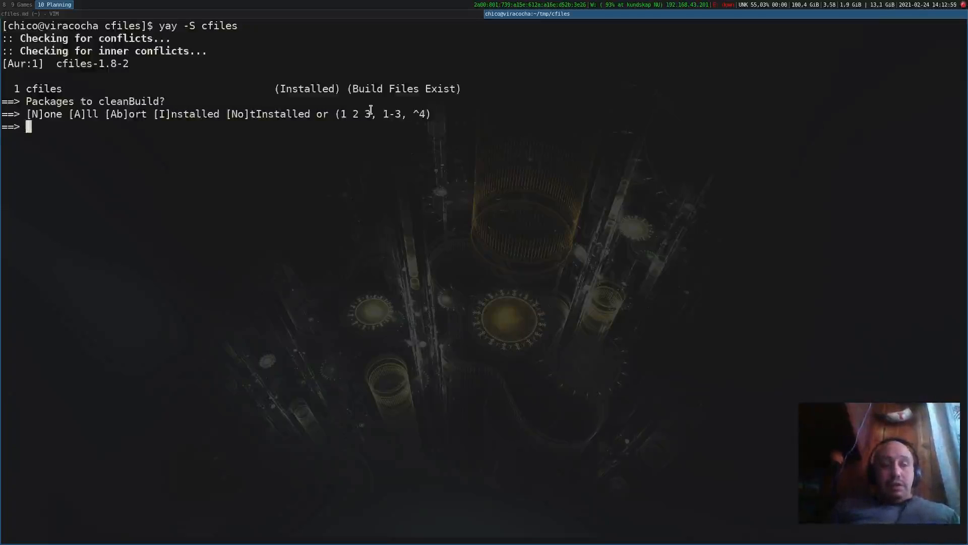
pyautogui.write('A')
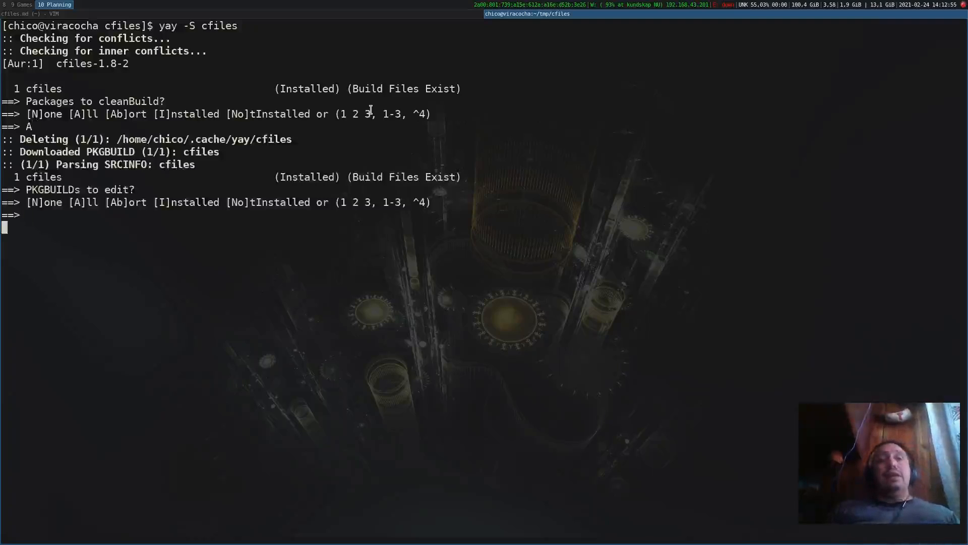
pyautogui.press('Return')
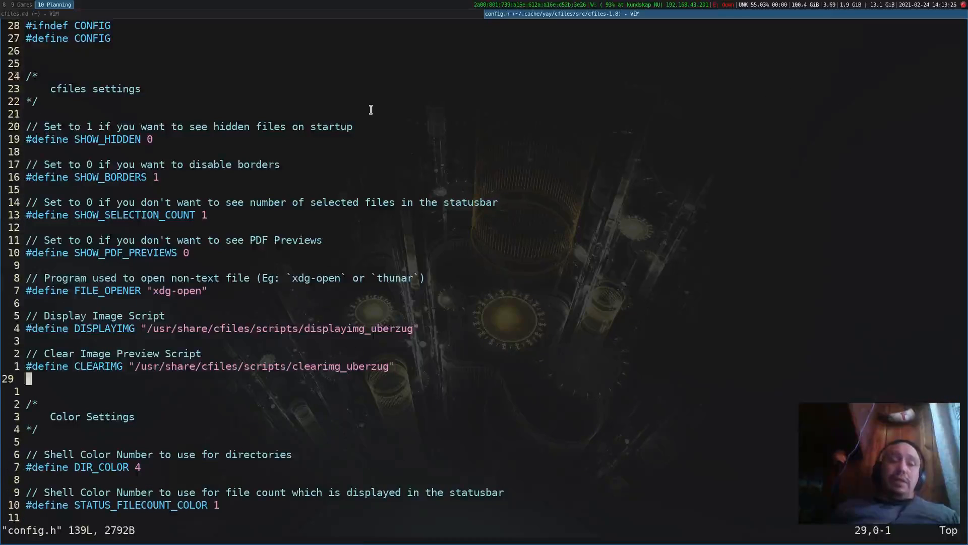
# Scroll through config.h and save it with :wq so cfiles 1.8-2 builds and installs
pyautogui.scroll(-3)
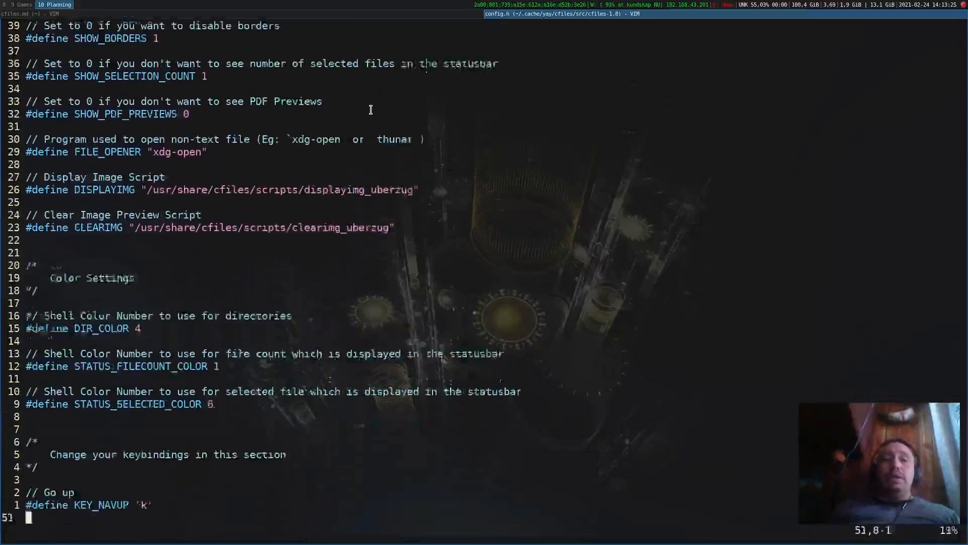
pyautogui.scroll(-3)
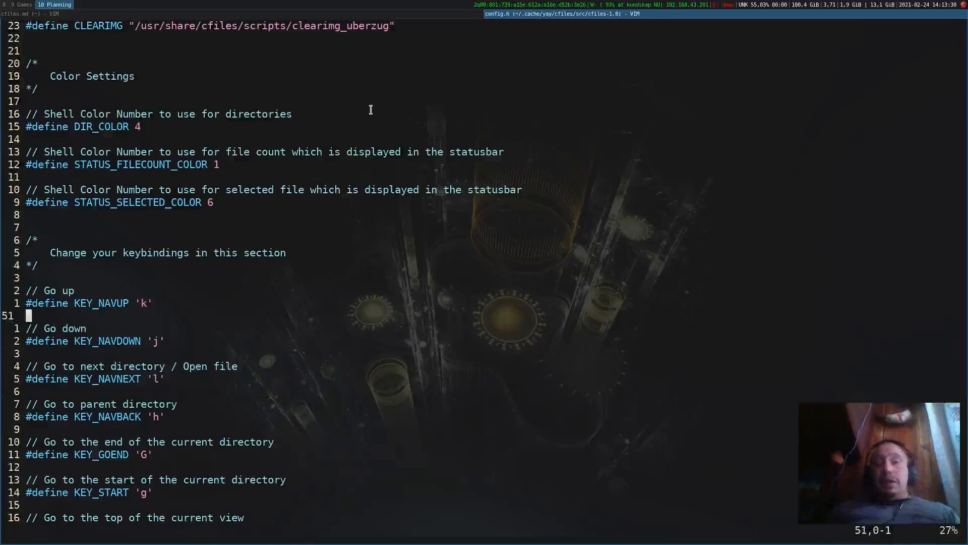
pyautogui.scroll(-3)
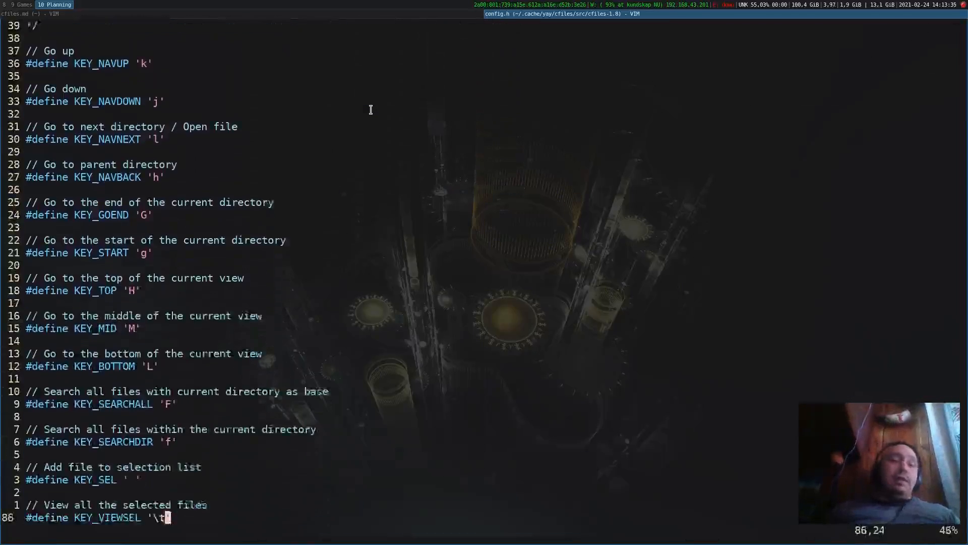
pyautogui.scroll(-3)
pyautogui.write(':')
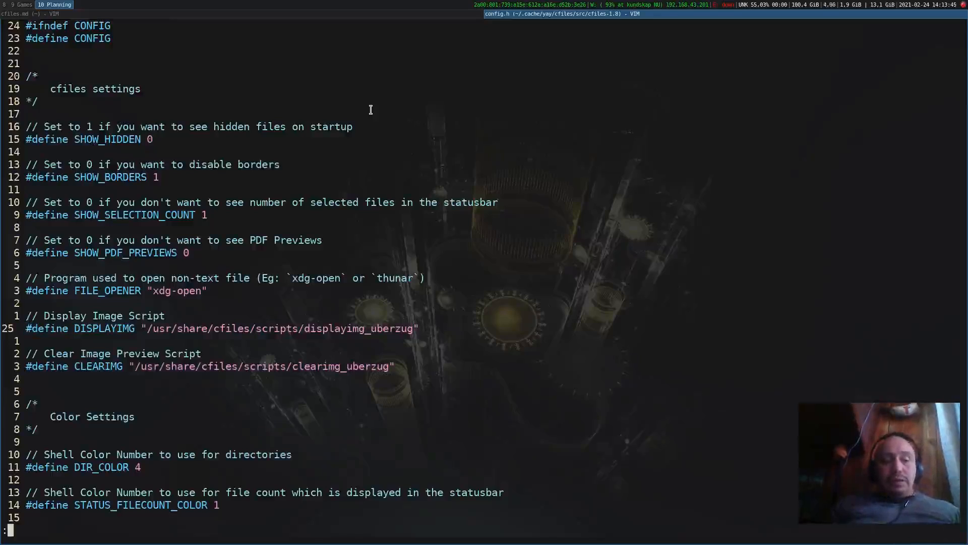
pyautogui.write('wq')
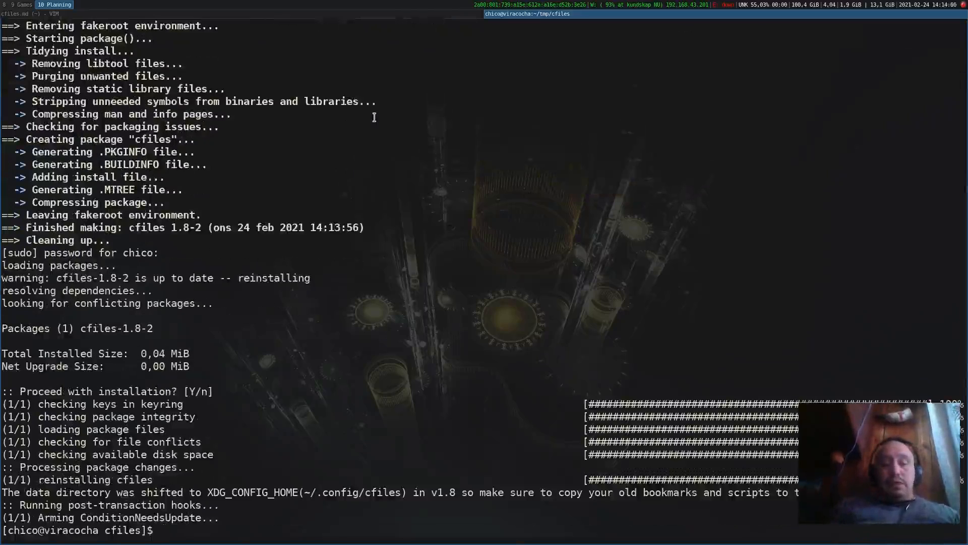
# Launch cfiles and open the building-materials quantity list PDF in Okular
pyautogui.write('cfile')
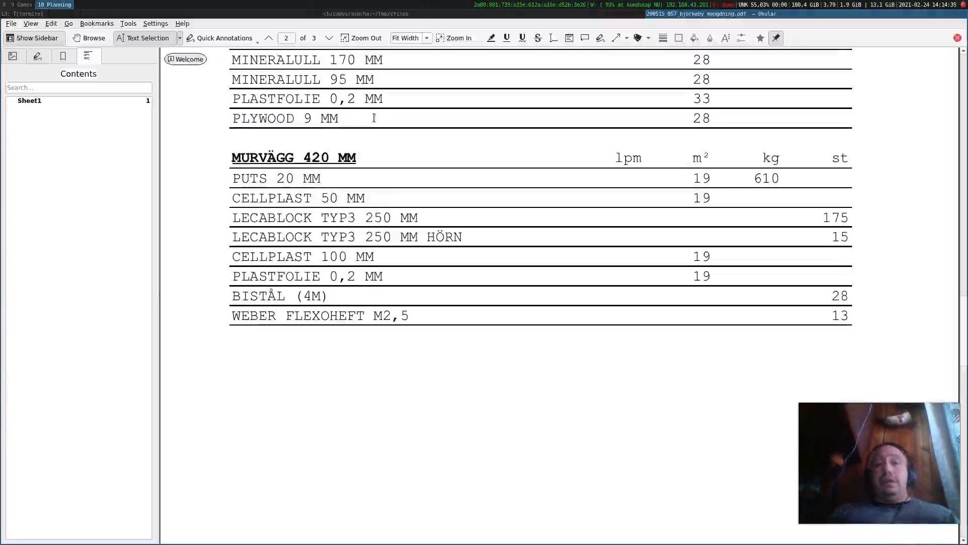
# Close the Okular window showing the materials-list PDF
pyautogui.click(269, 38)
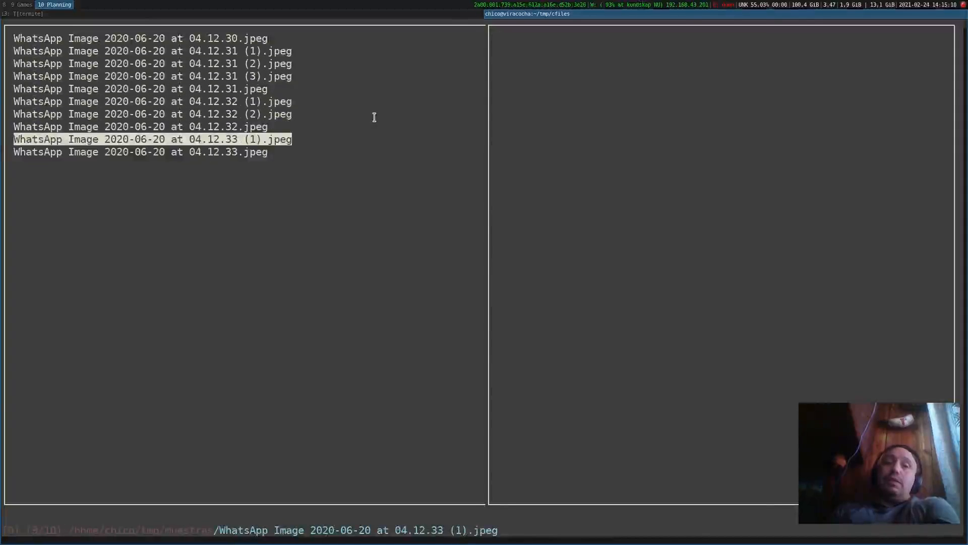
# Move between WhatsApp JPEG files to check their previews, which stay empty
pyautogui.press('Up')
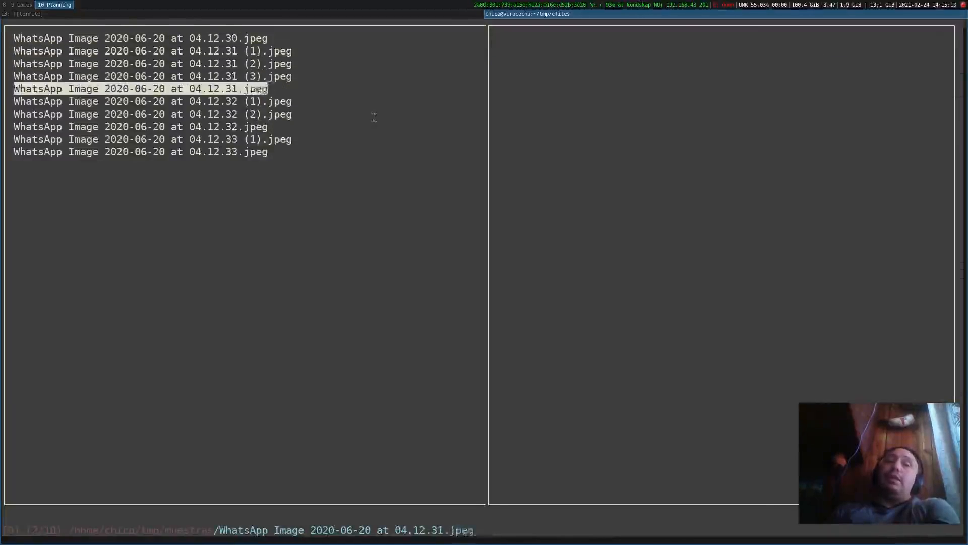
pyautogui.press('Up')
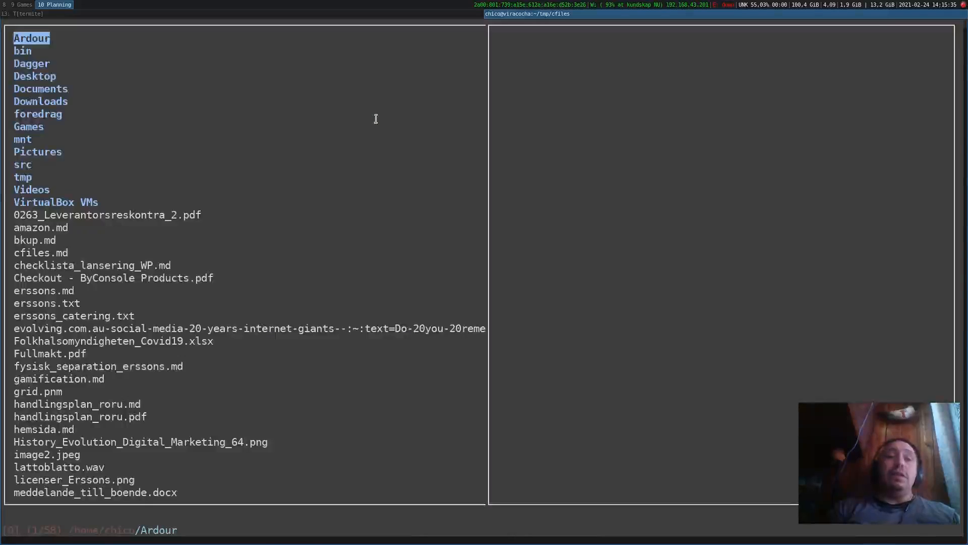
# Enter ~/tmp/cfiles and mark file1 and file3 as selected
pyautogui.click(29, 126)
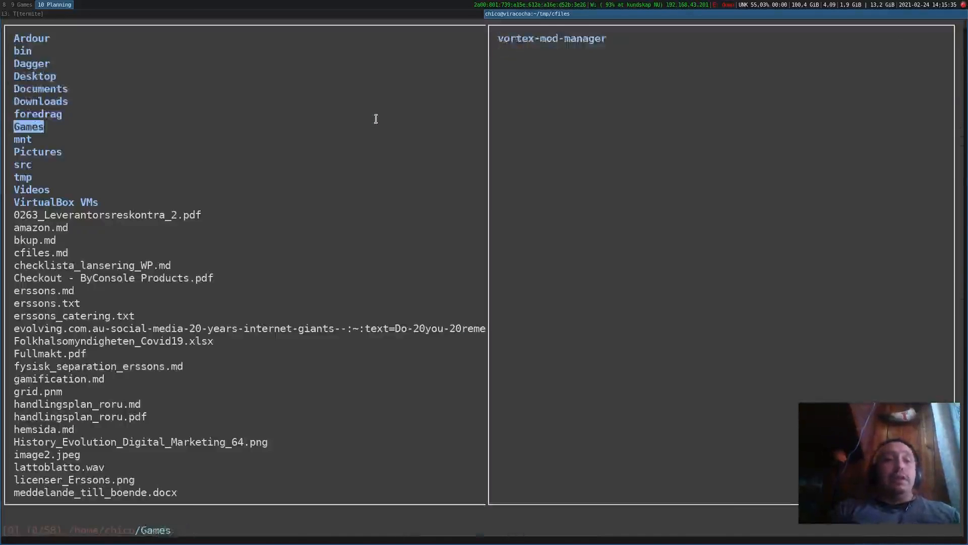
pyautogui.click(23, 176)
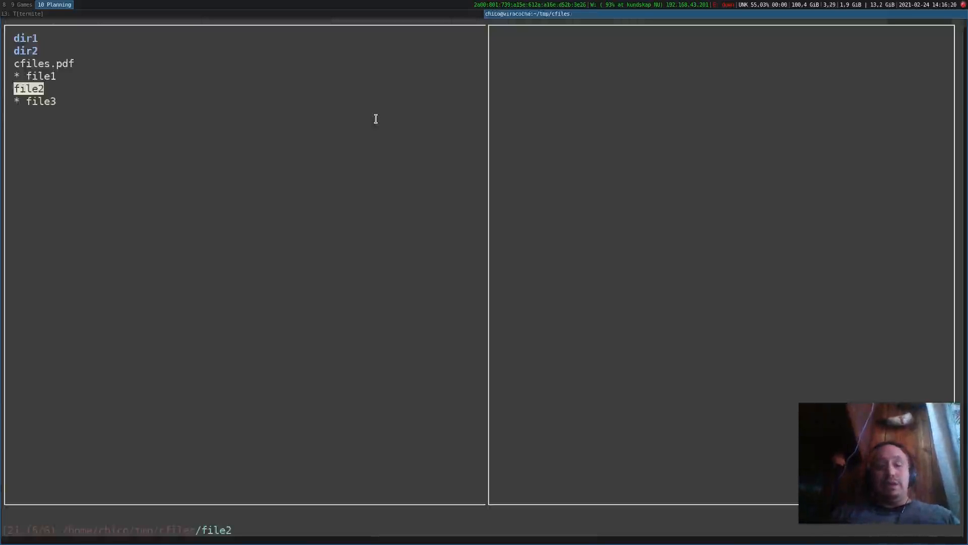
# Exit cfiles to a bash prompt in the home directory
pyautogui.press('Down')
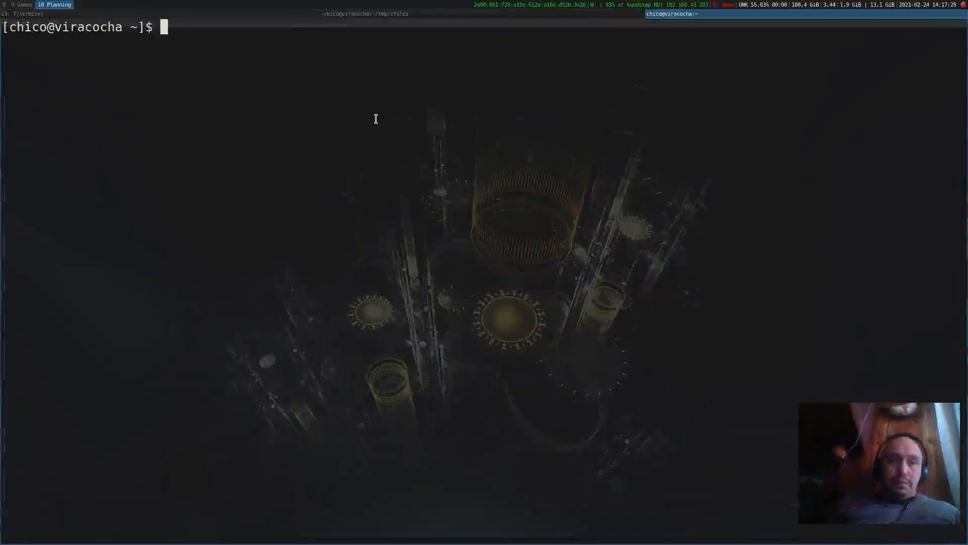
# Read man cfiles.md down to the Image Previews section, then quit the manual
pyautogui.write('man')
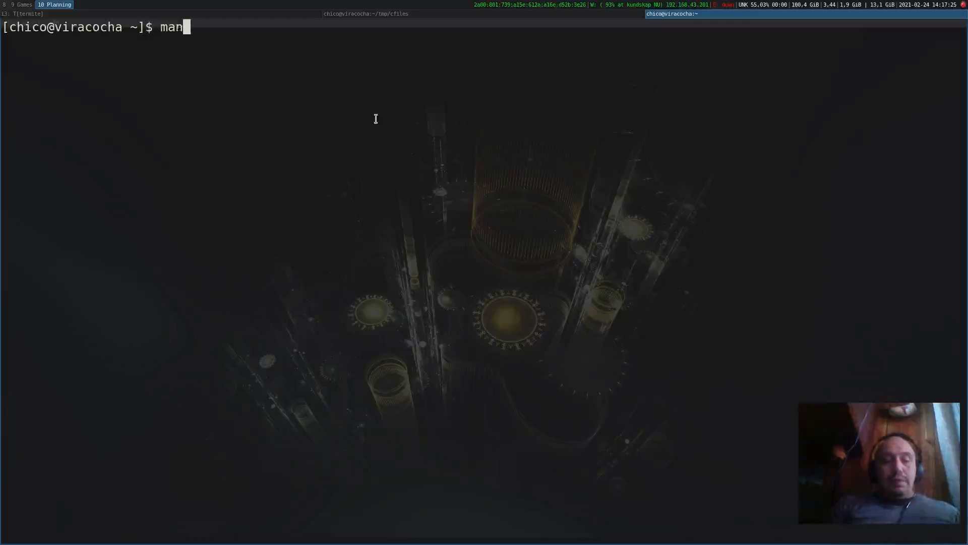
pyautogui.write('cfiles.md')
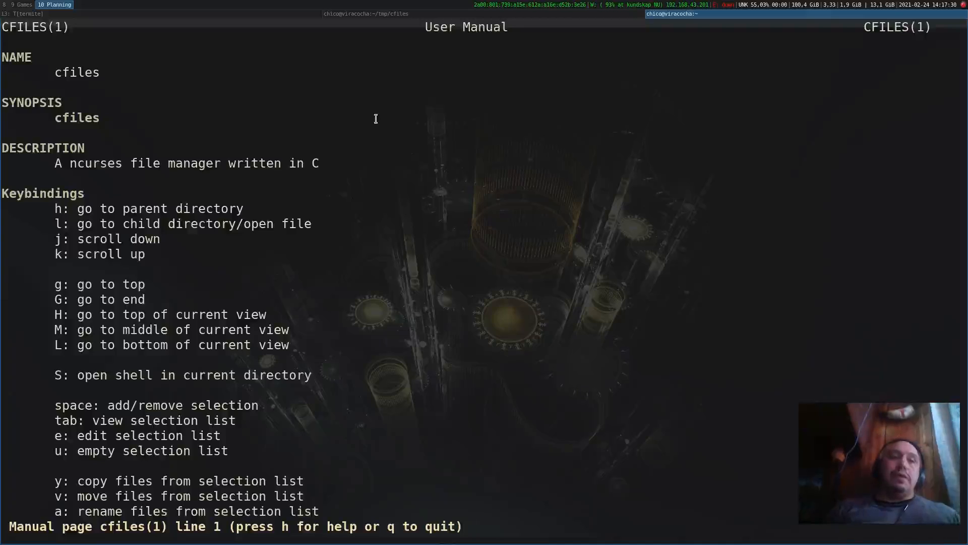
pyautogui.scroll(-3)
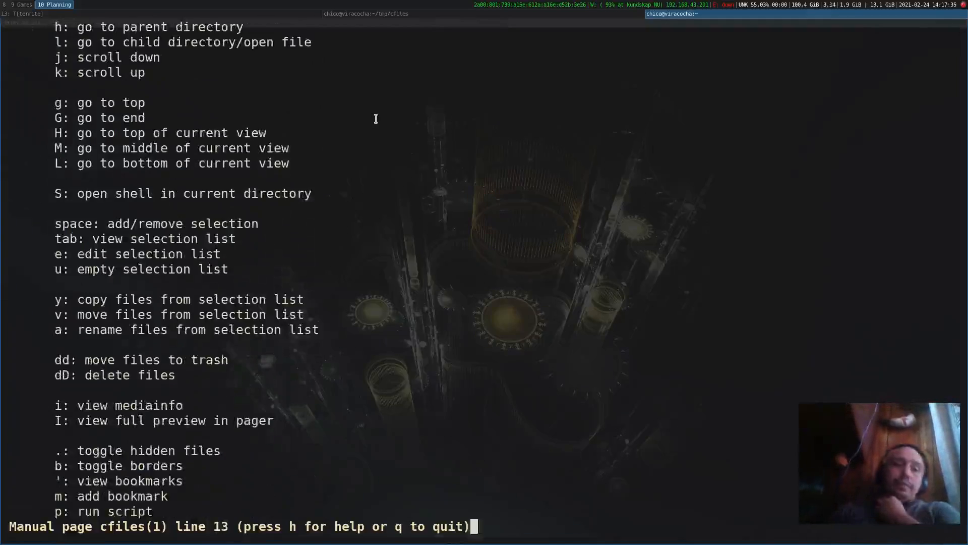
pyautogui.scroll(-3)
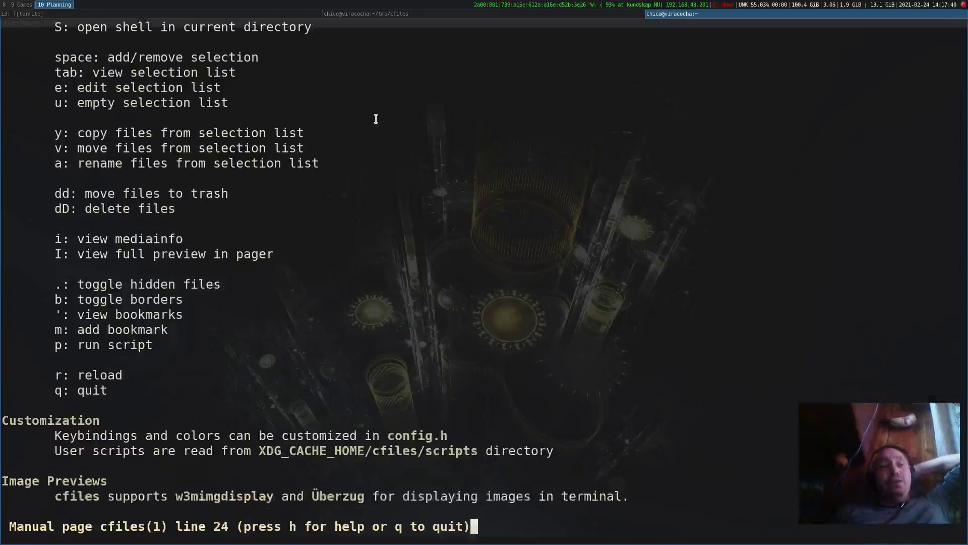
pyautogui.scroll(-3)
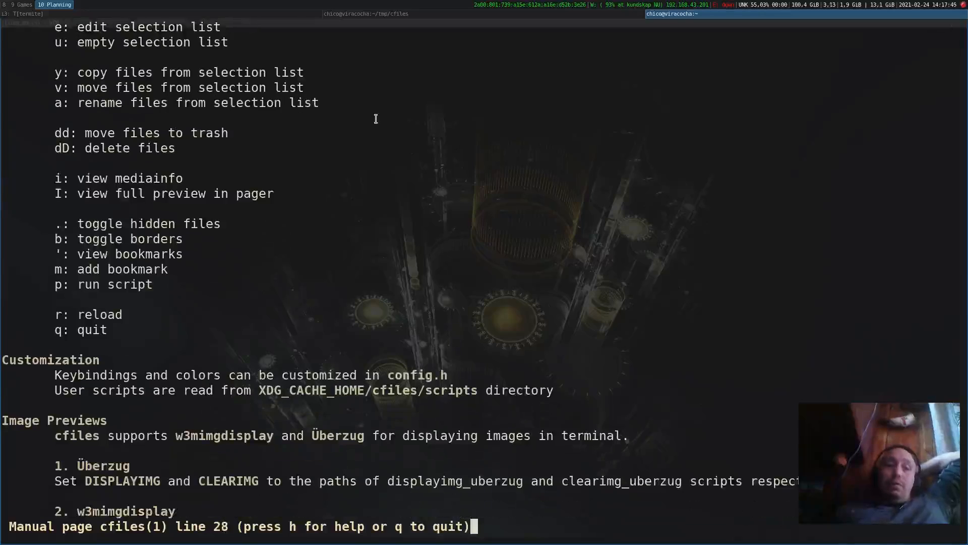
pyautogui.scroll(-3)
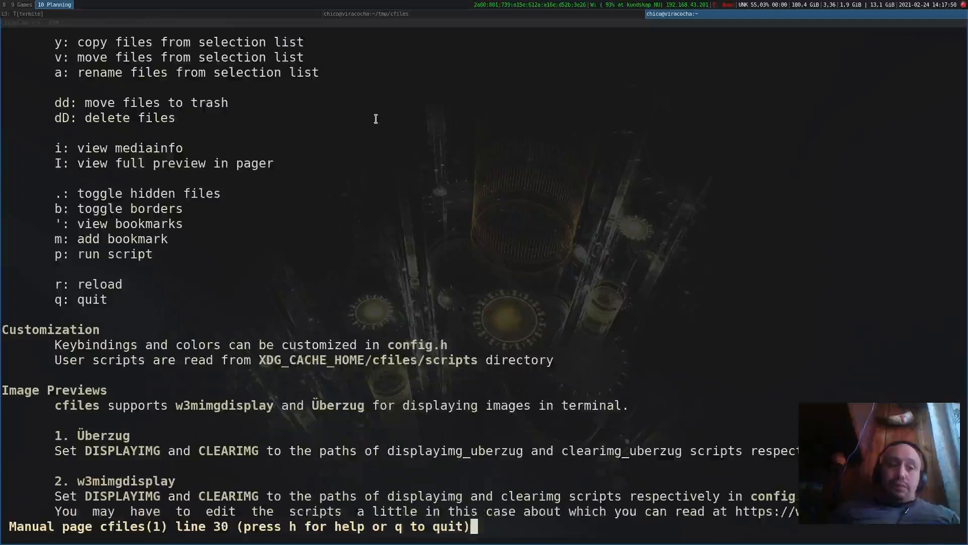
pyautogui.press('q')
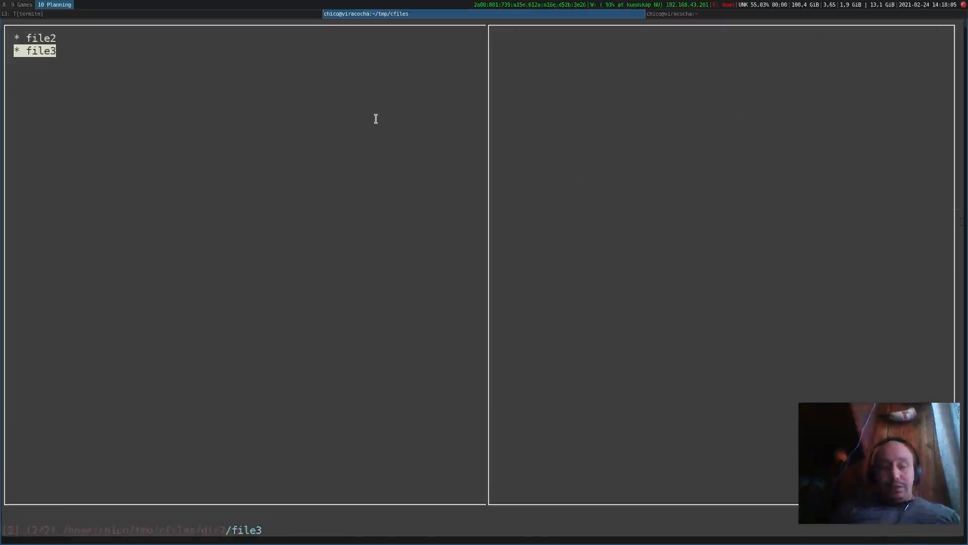
# Copy file1–file3 into dir1, delete file2 and file3 from dir2, and quit cfiles
pyautogui.press('d')
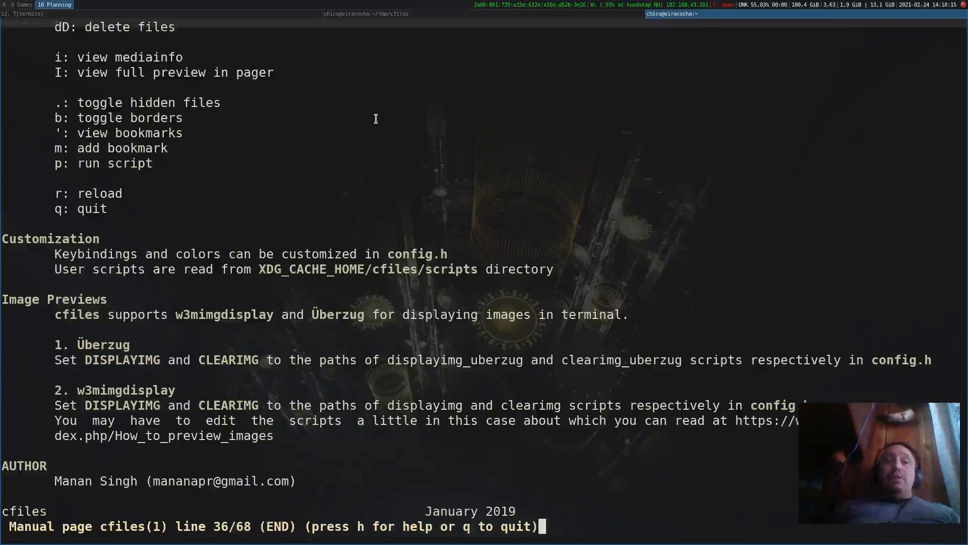
pyautogui.press('q')
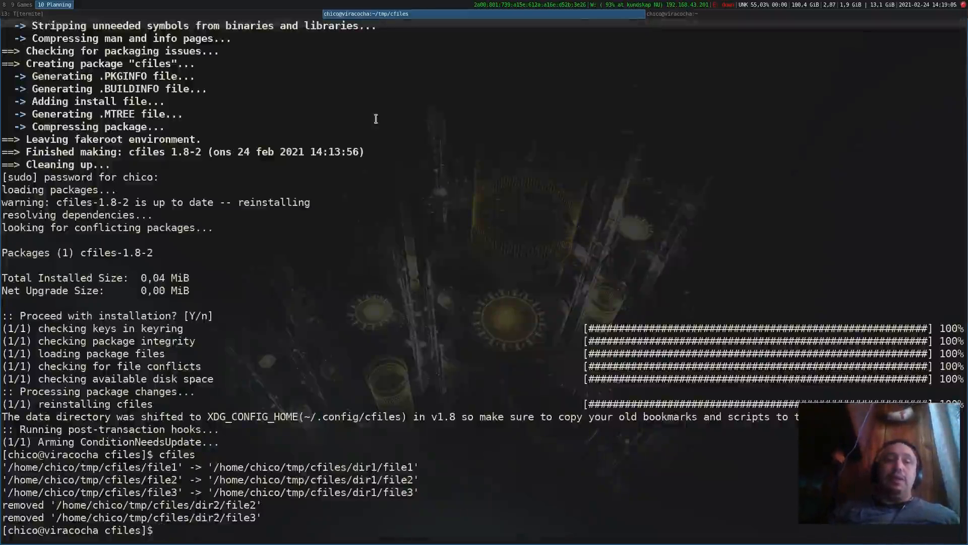
# Clear the terminal and clean-rebuild cfiles 1.8-2 via yay without PKGBUILD edits
pyautogui.write('clear')
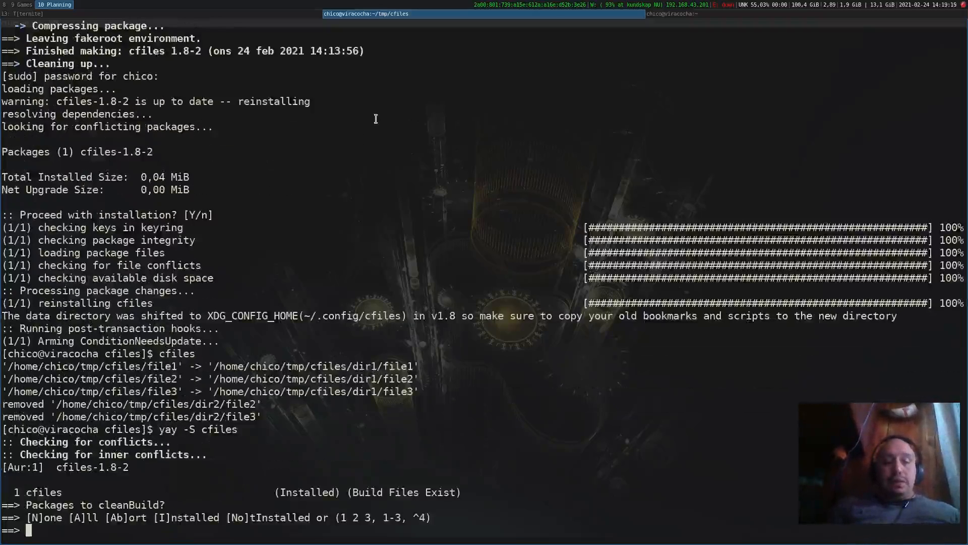
pyautogui.write('A')
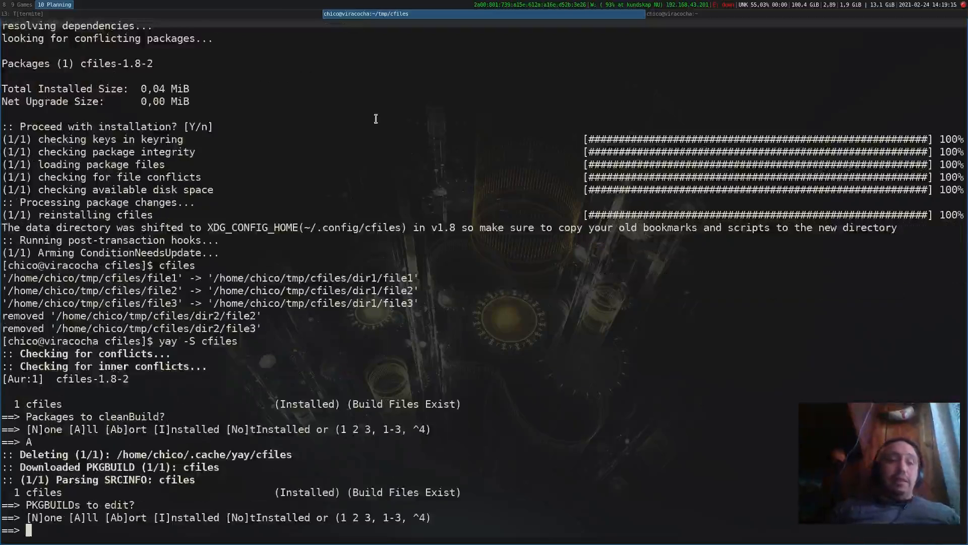
pyautogui.press('Return')
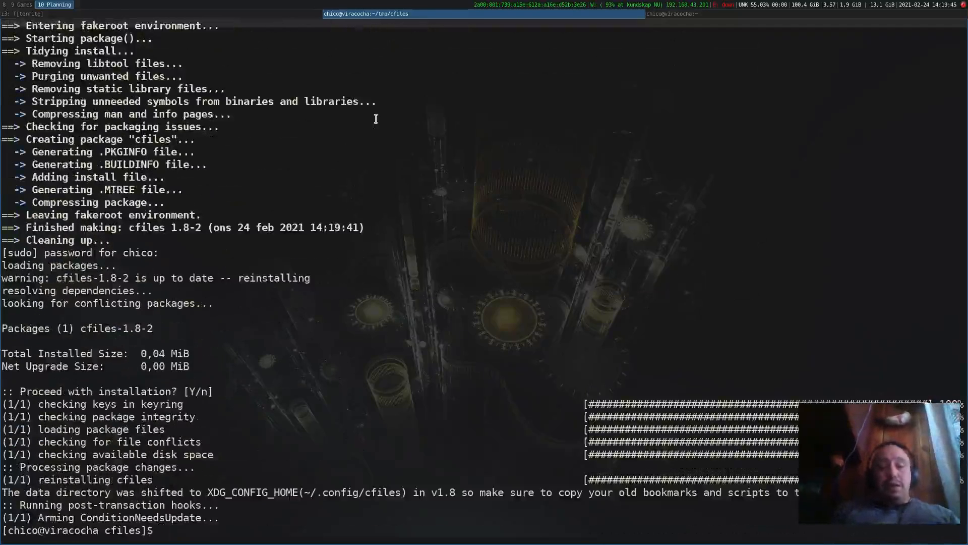
# Relaunch cfiles, browse with k until it crashes, leaving k characters at the prompt
pyautogui.write('cfiles')
pyautogui.write('kkkkkkkkk')
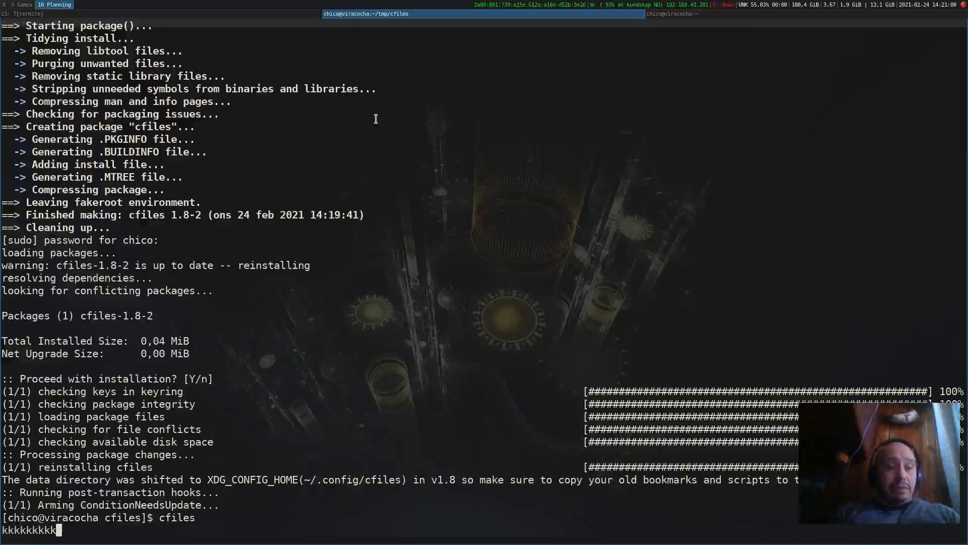
# Quit Vim with :q and try running cfiles again
pyautogui.write('r')
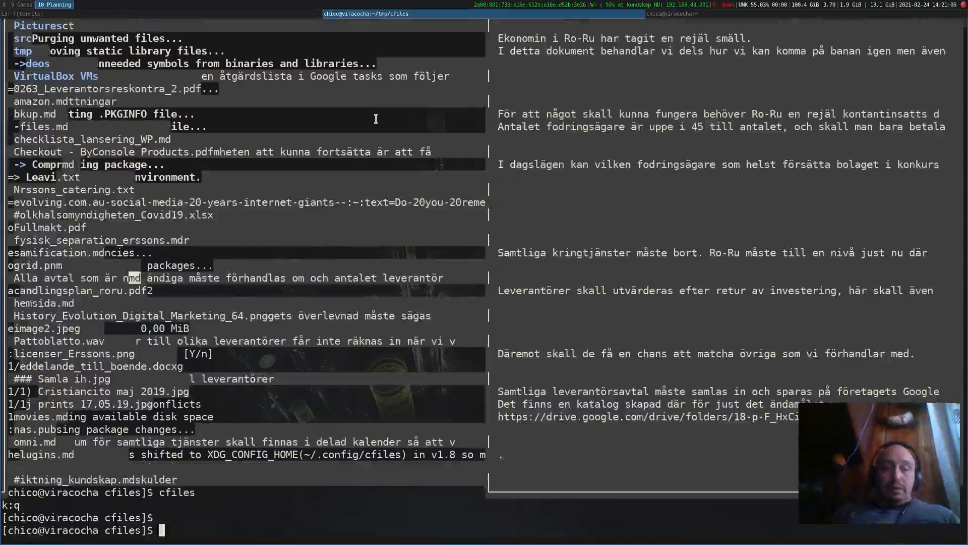
pyautogui.write(':q')
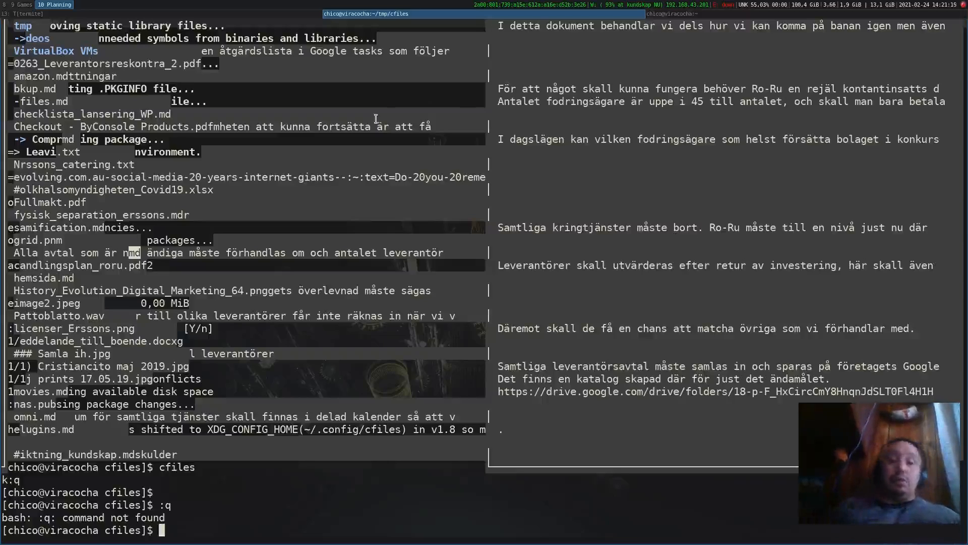
pyautogui.write('cfiles')
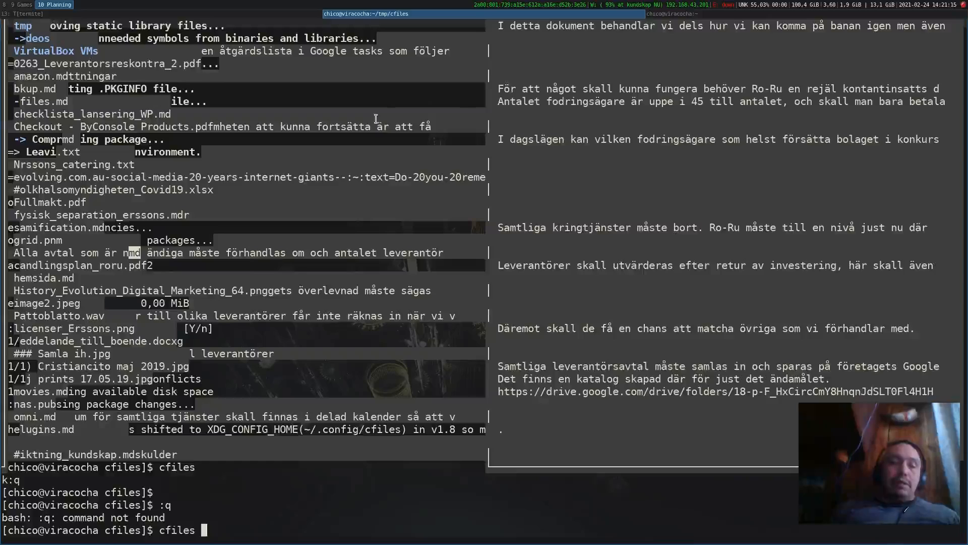
# Rebuild with yay -S cfiles, skip PKGBUILD edits, and reinstall cfiles 1.8-2
pyautogui.write('yay -S cfiles')
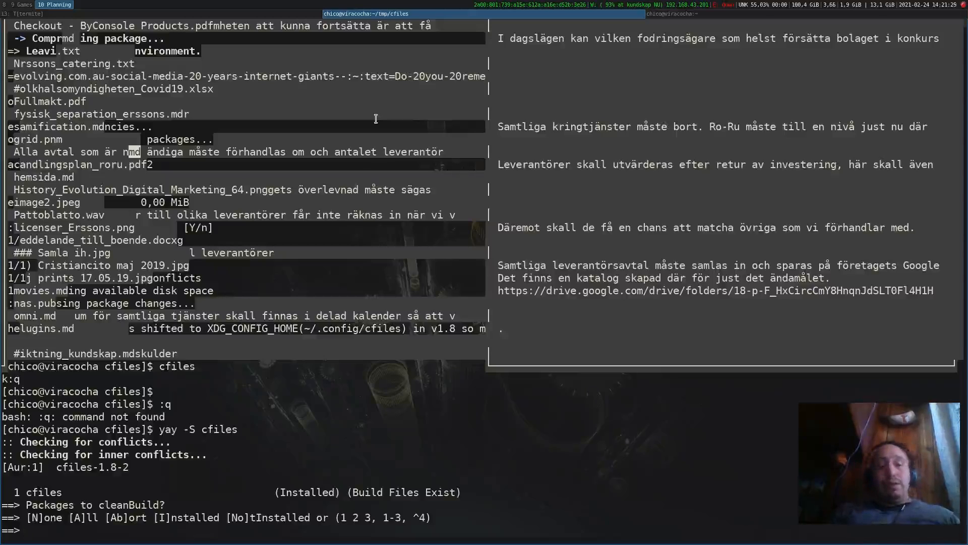
pyautogui.write('A')
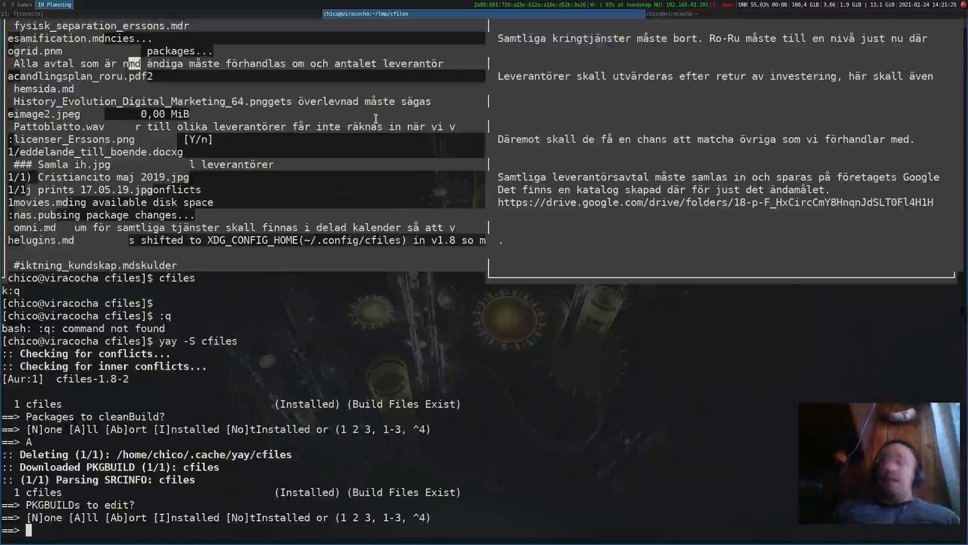
pyautogui.scroll(-3)
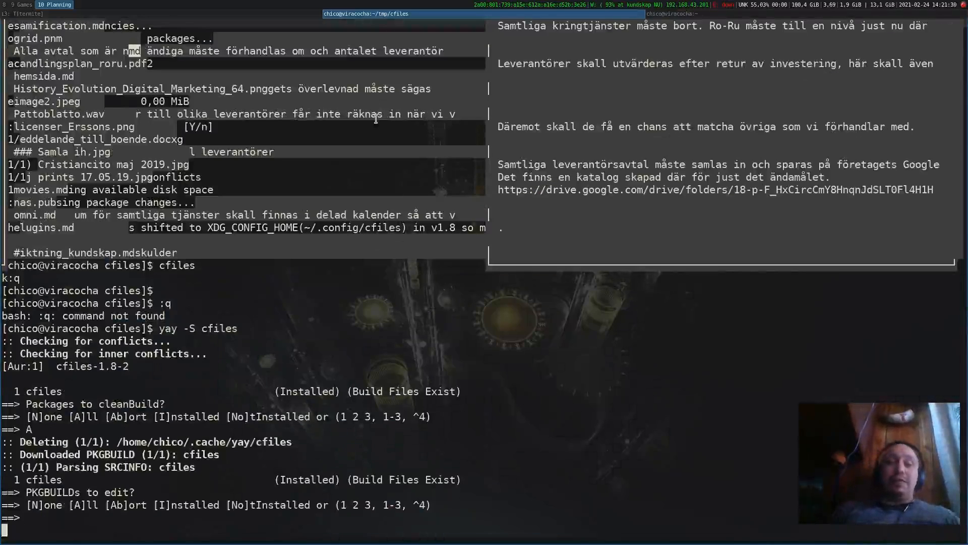
pyautogui.press('Return')
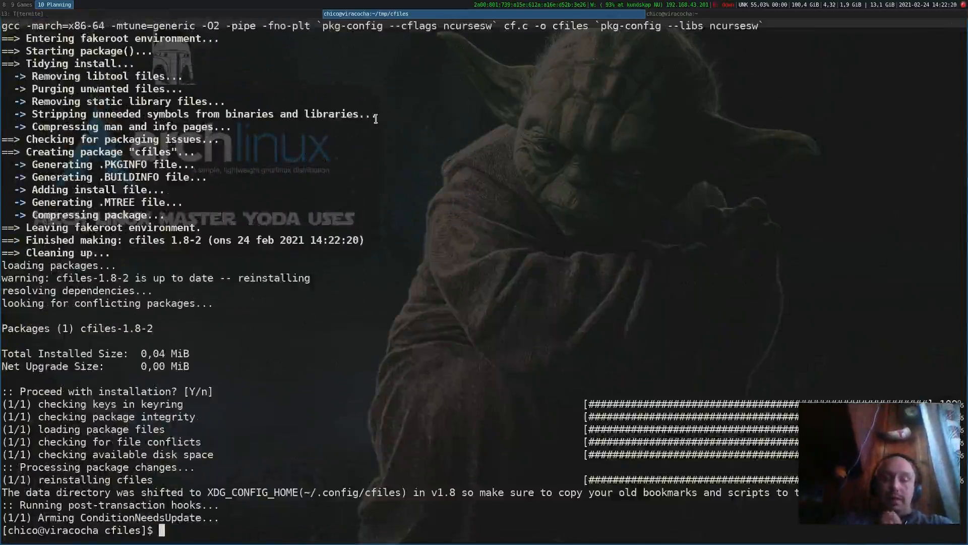
pyautogui.write('cf')
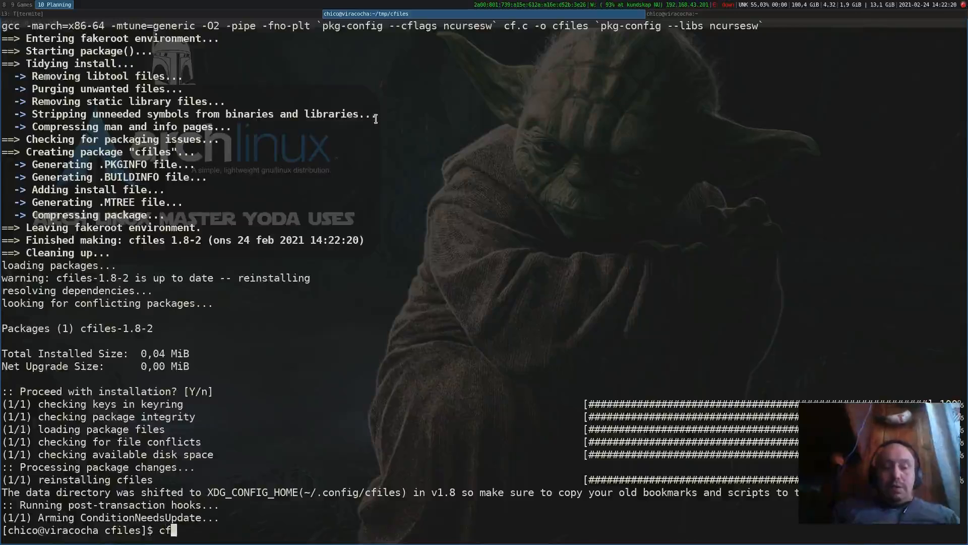
# Start the rebuilt cfiles, view the WhatsApp image previews, then go up to home
pyautogui.press('Return')
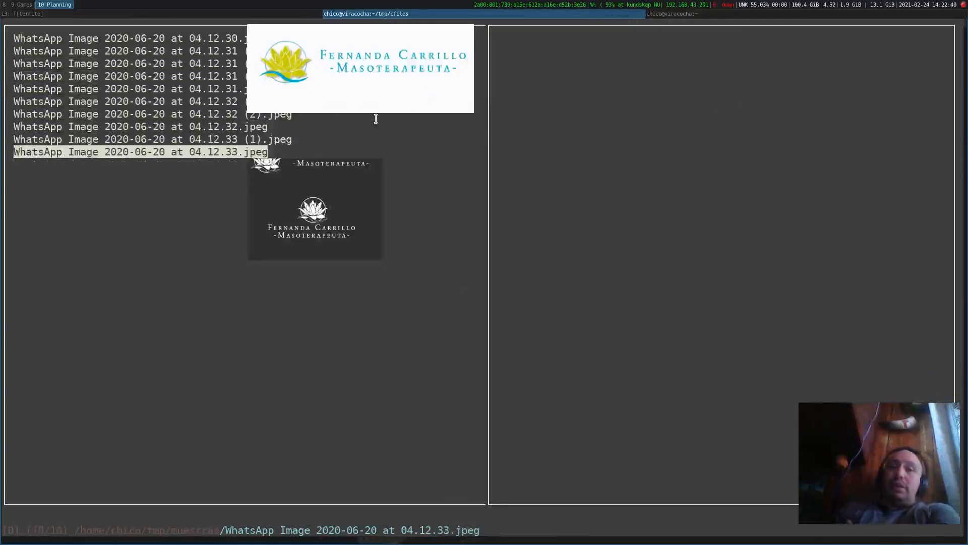
pyautogui.press('Up')
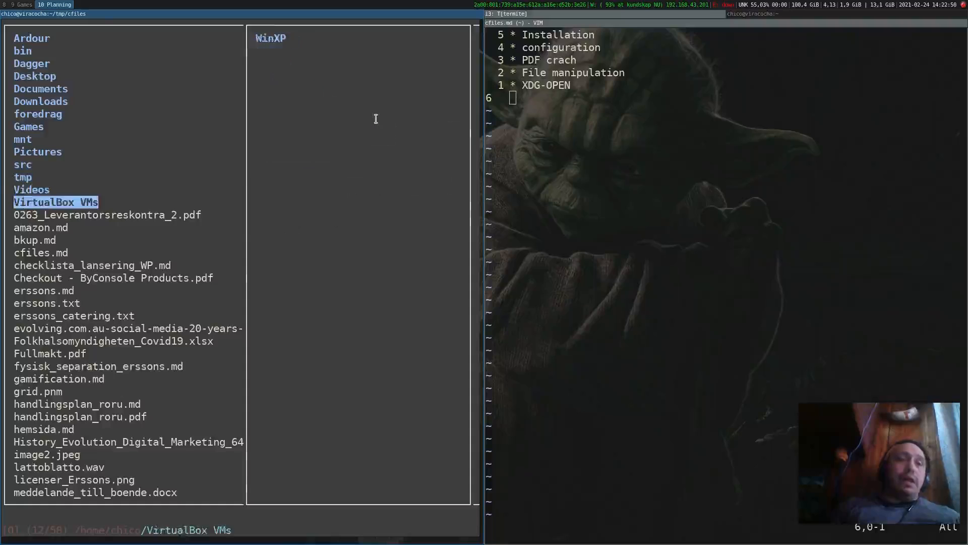
# Preview home files like the rotaryeclub.se PNG until 0263_Leverantorsreskontra_2.pdf crashes cfiles
pyautogui.click(28, 240)
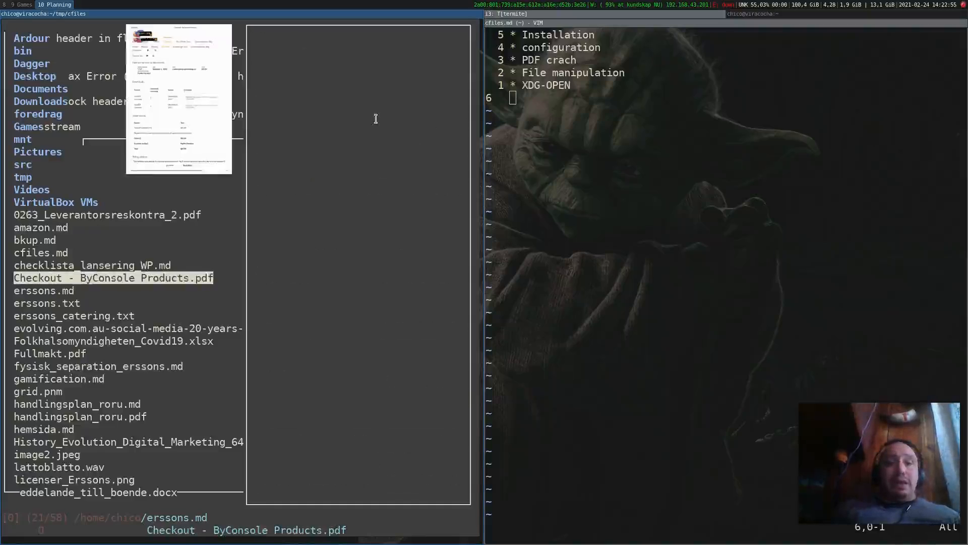
pyautogui.scroll(-3)
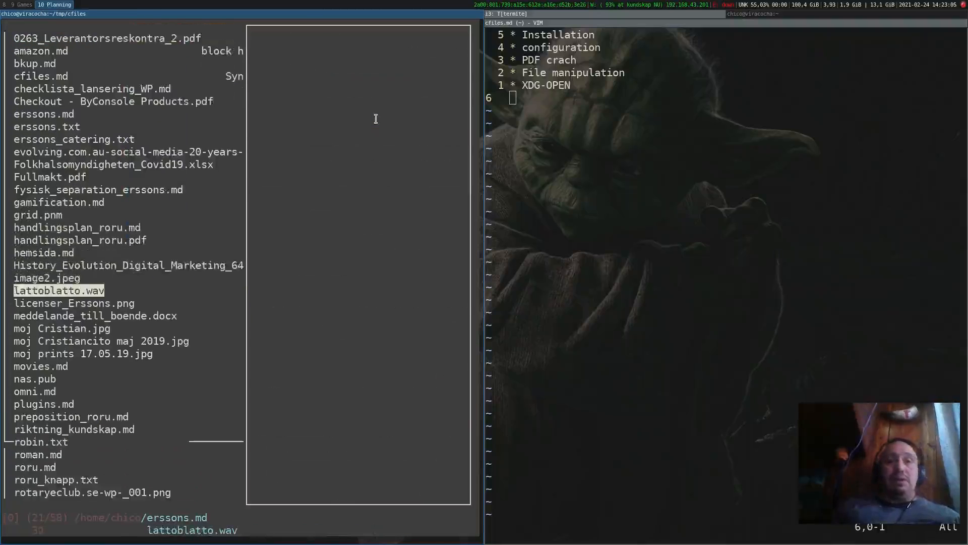
pyautogui.scroll(-3)
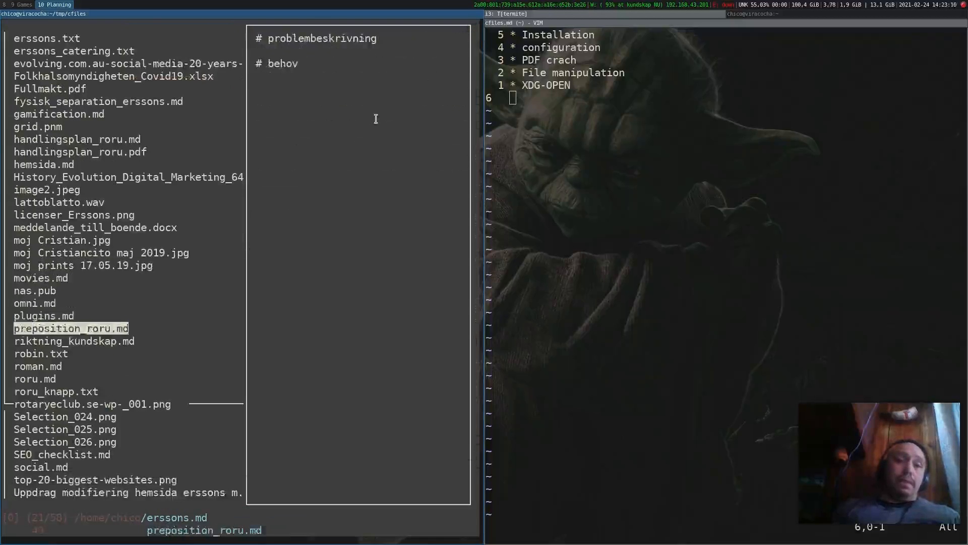
pyautogui.click(93, 404)
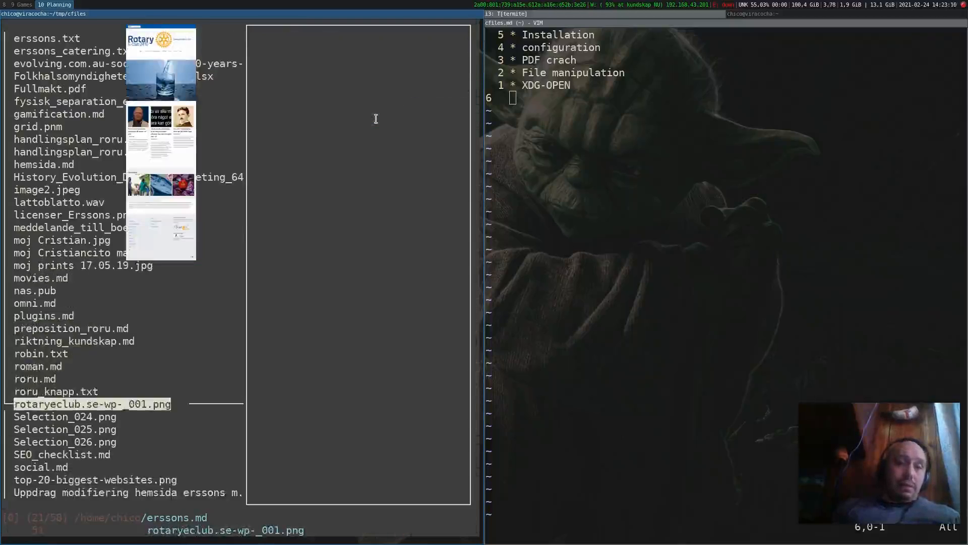
pyautogui.click(62, 454)
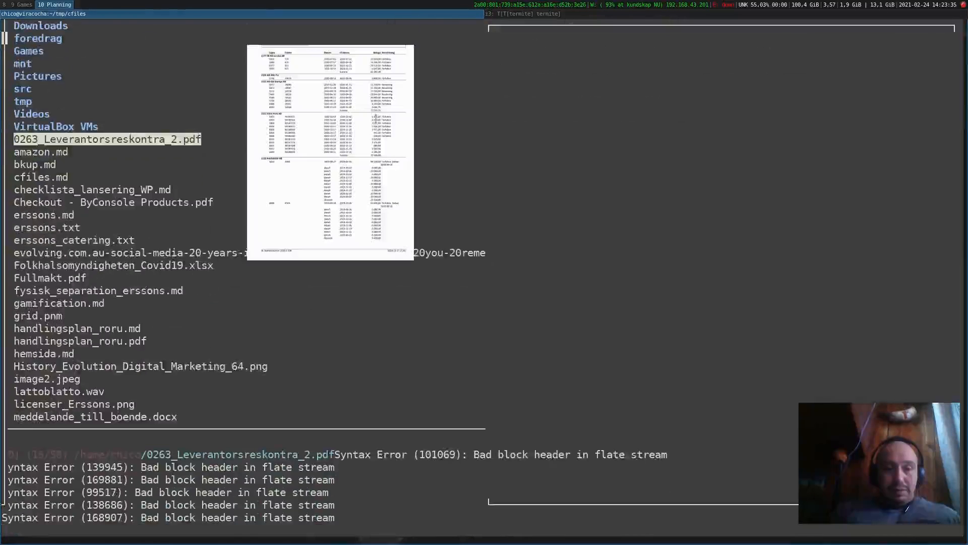
pyautogui.doubleClick(107, 139)
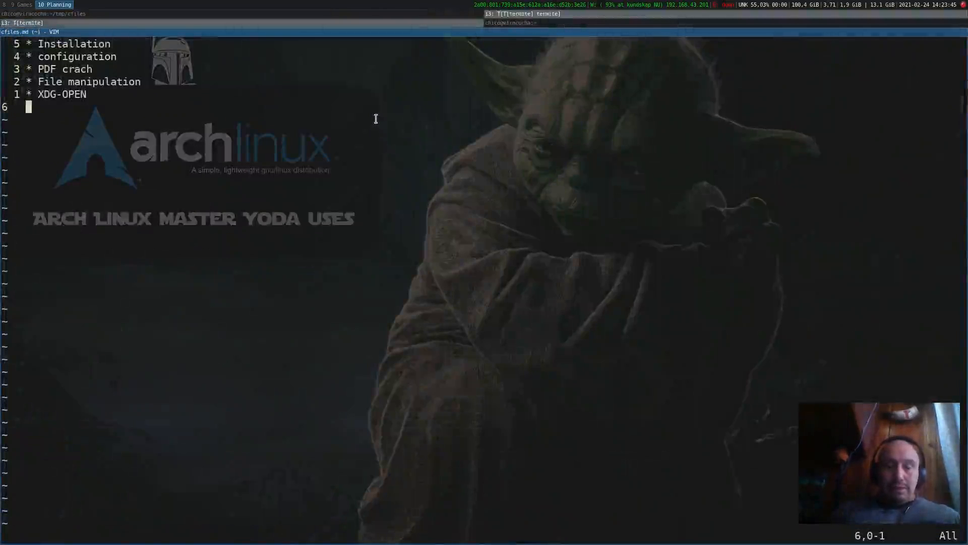
# Open a new terminal beside the notes and run man cfiles
pyautogui.press('Return')
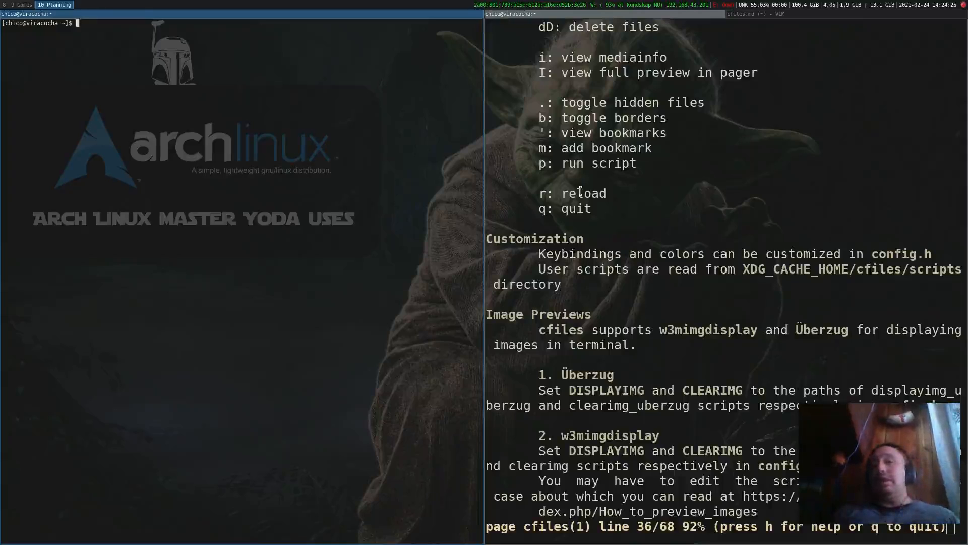
# Scroll the cfiles man page to its author section, then quit with q
pyautogui.scroll(-3)
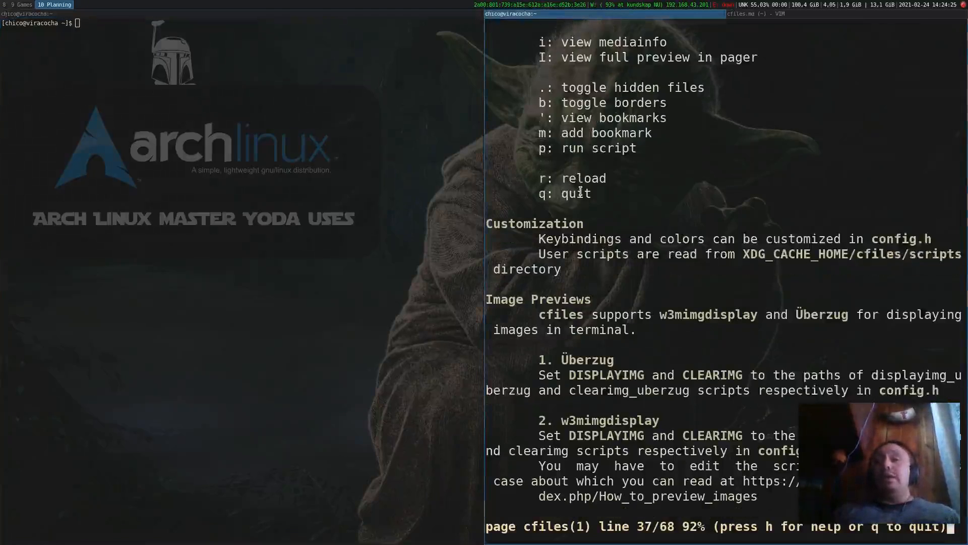
pyautogui.scroll(-3)
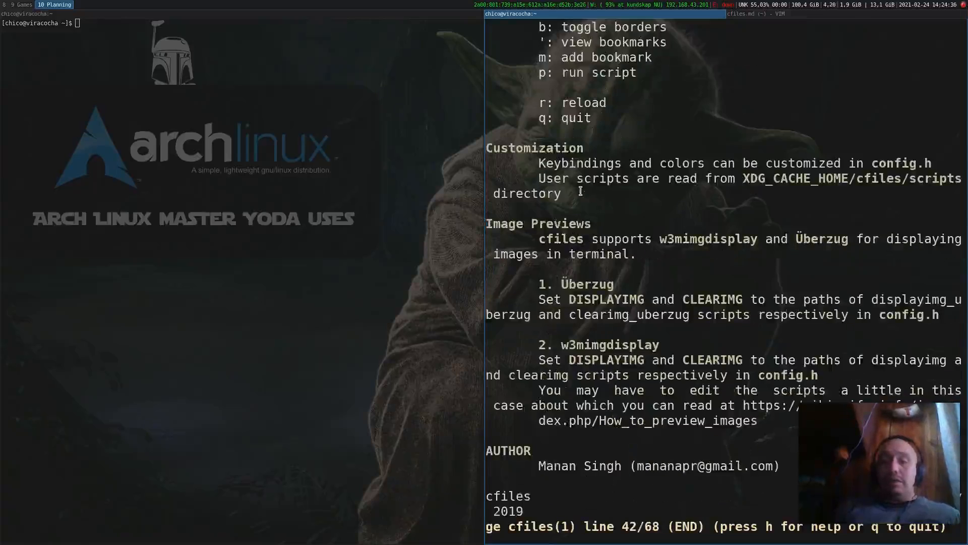
pyautogui.press('q')
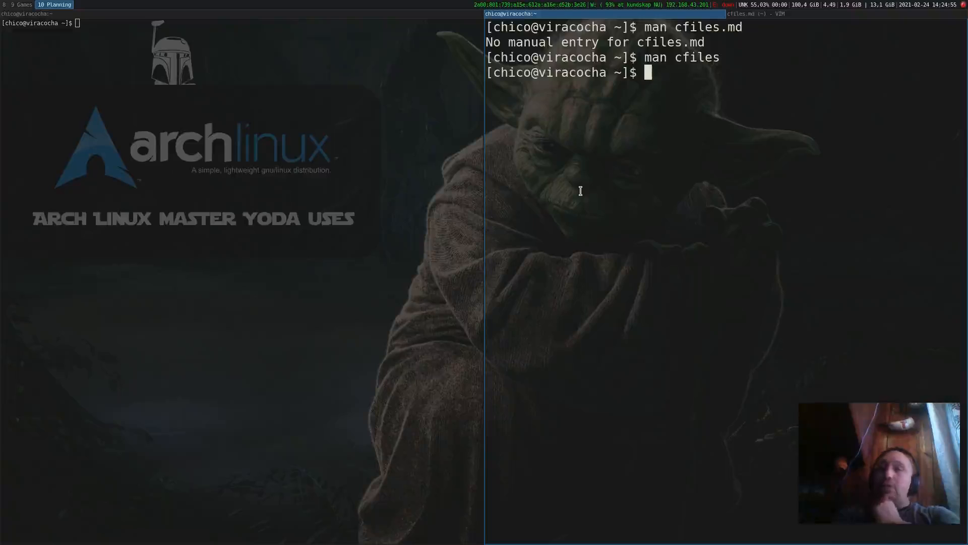
pyautogui.moveTo(653, 156)
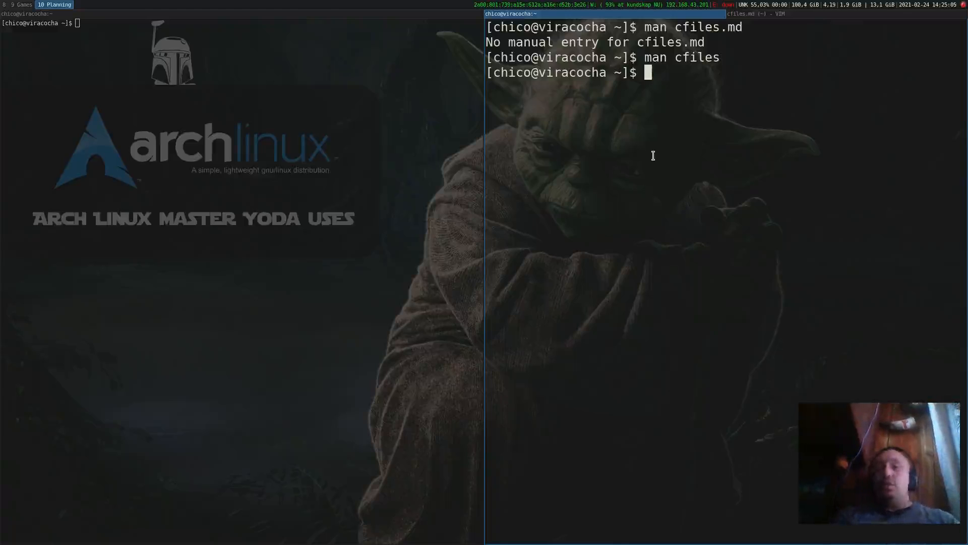
pyautogui.write('man ,an')
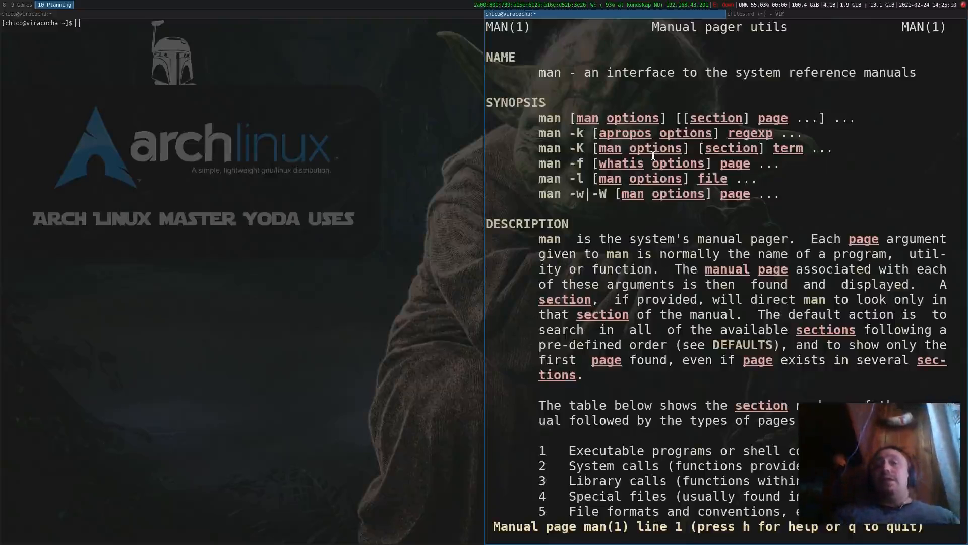
pyautogui.scroll(-3)
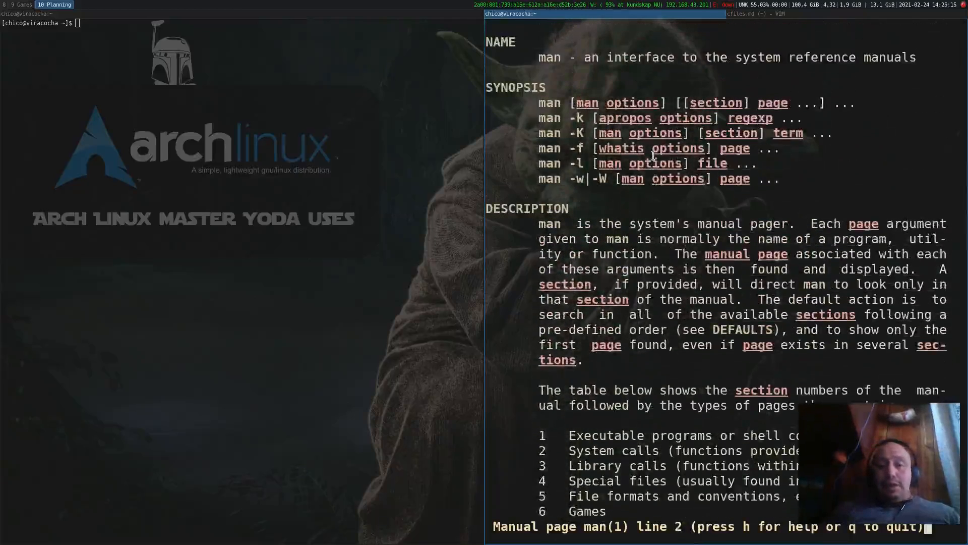
pyautogui.press('q')
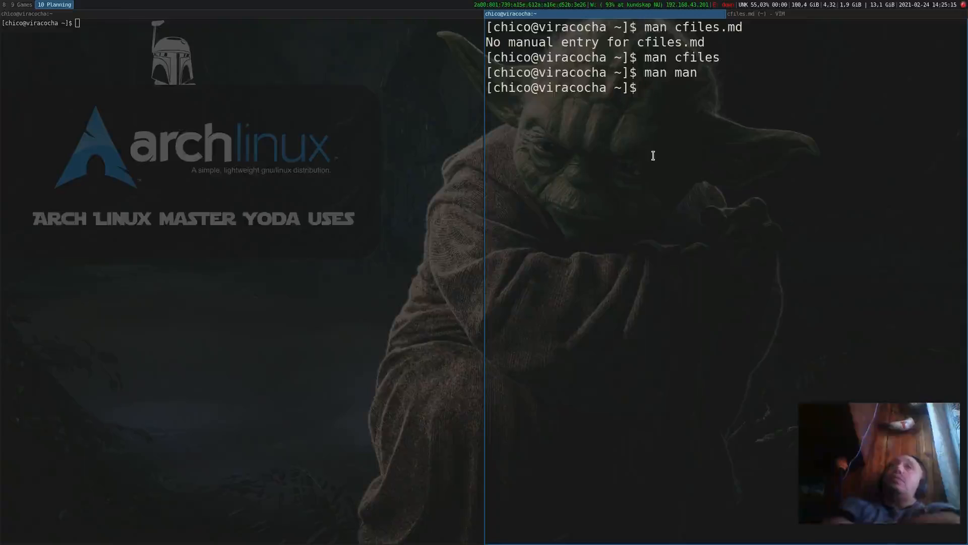